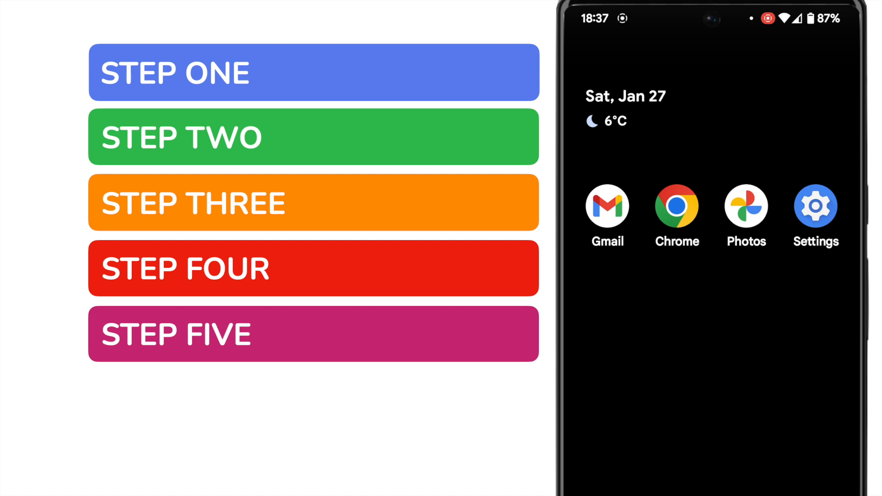
Launch Settings and go to the System page
scroll(down, 3)
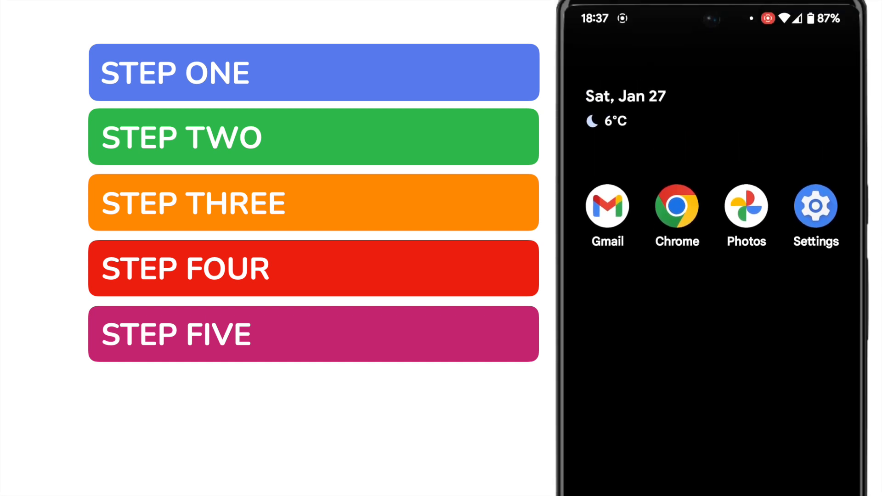
click(816, 206)
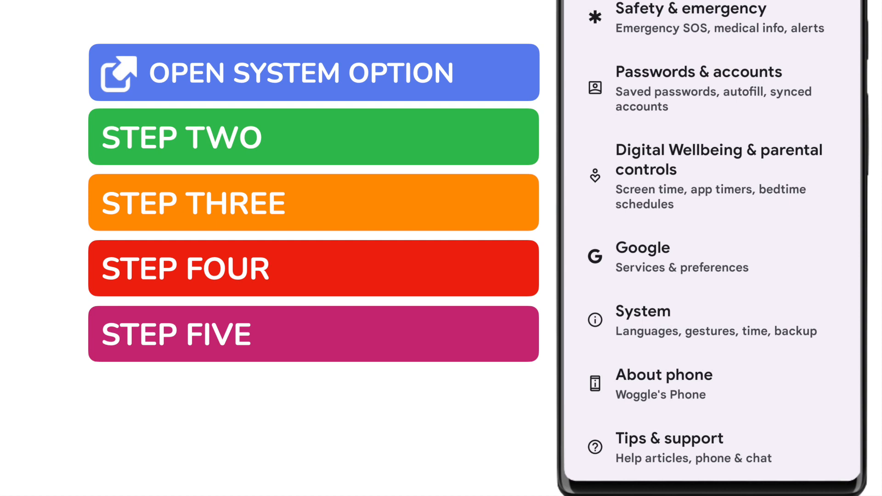
click(686, 320)
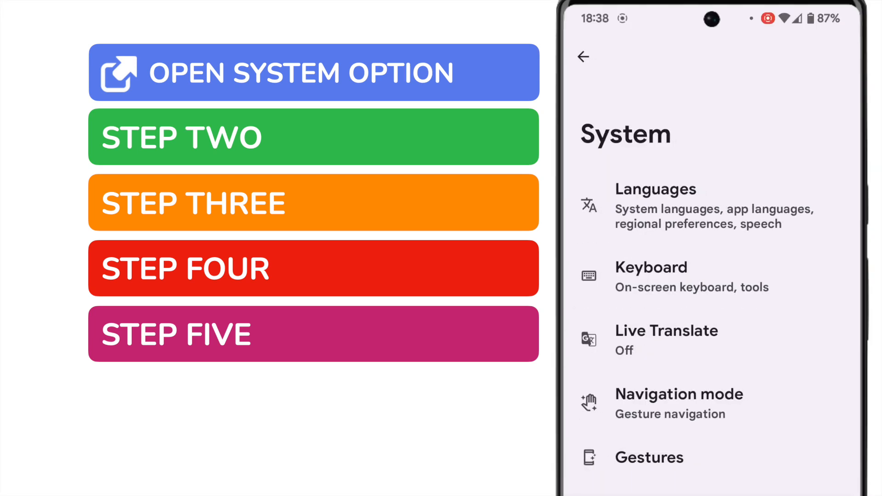
Go from Keyboard through On-screen keyboard to Gboard's settings page
click(675, 276)
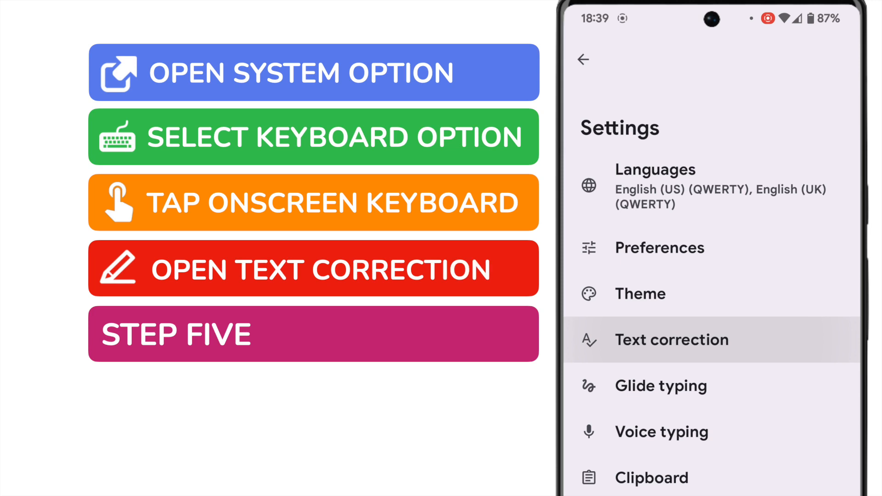
Enter Gboard's Text correction page and scroll down its suggestion options
click(672, 340)
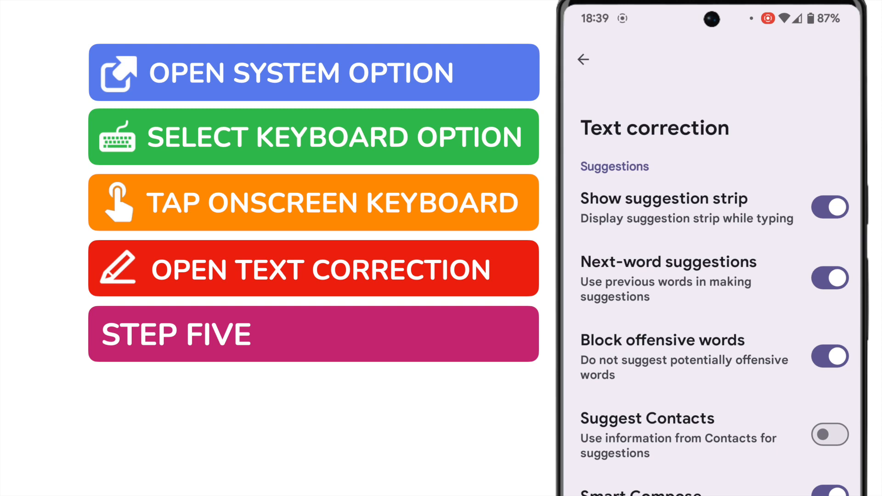
scroll(down, 3)
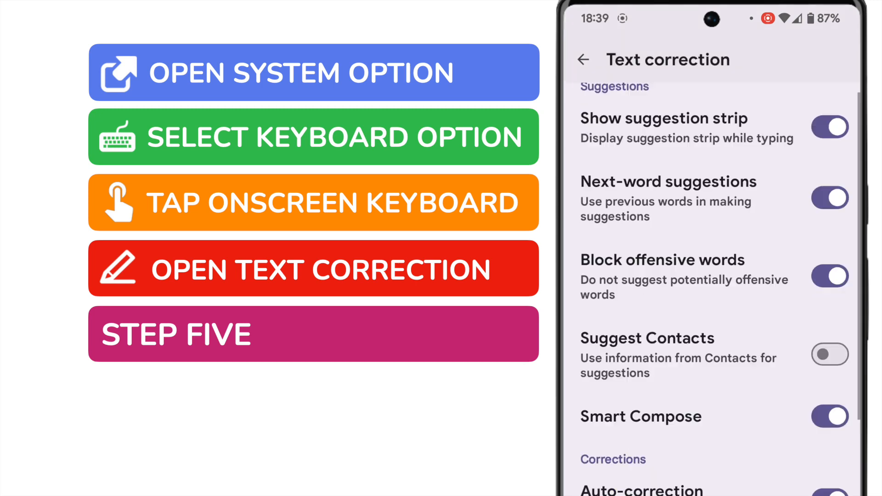
Scroll to the Corrections section and switch the Auto-correction toggle off
scroll(down, 3)
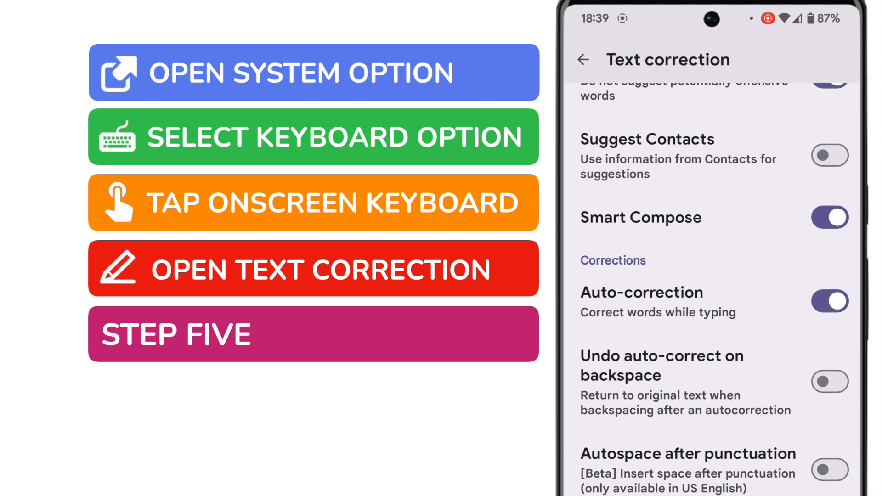
click(830, 301)
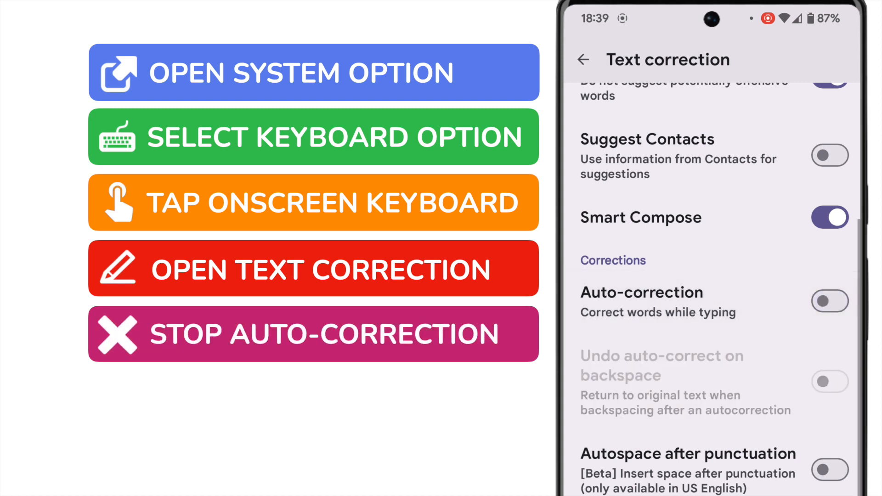